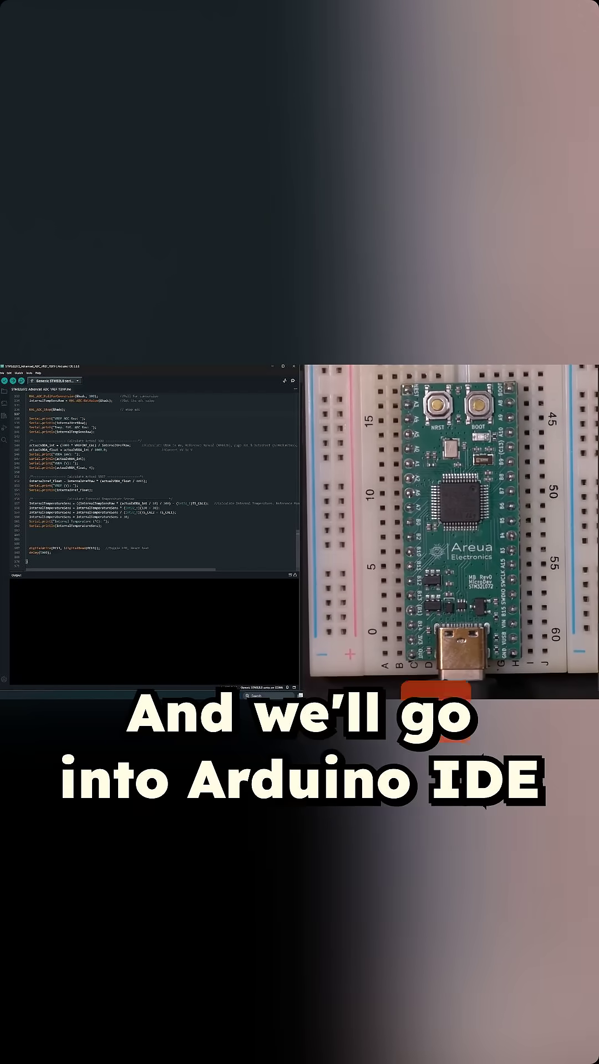
- Upload the STM32 sketch to the Microdev board, then check which COM port the board appears on
{"action": "left_click", "coordinate": [21, 373]}
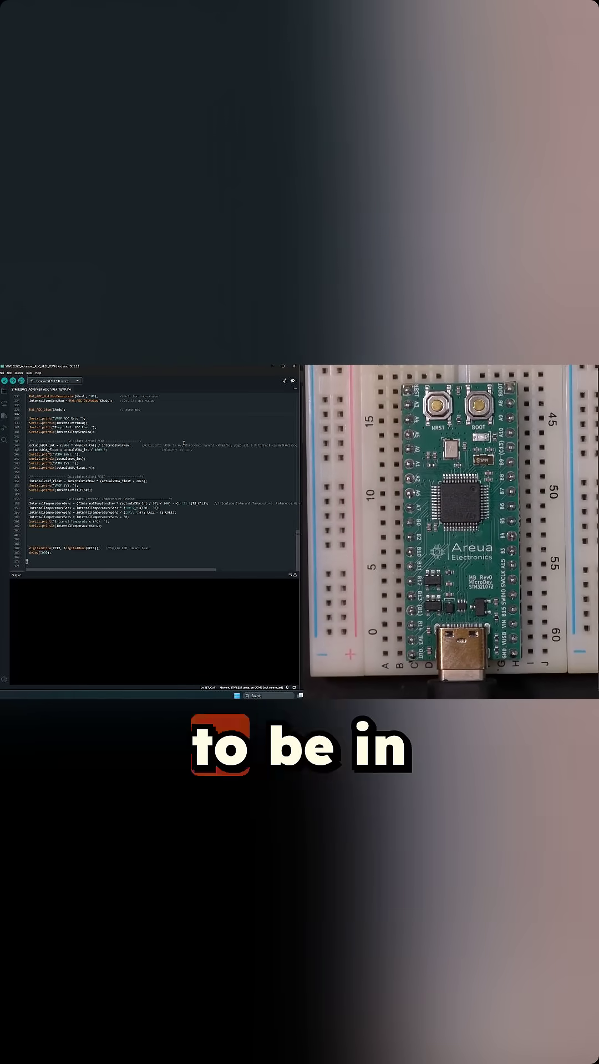
{"action": "left_click", "coordinate": [28, 372]}
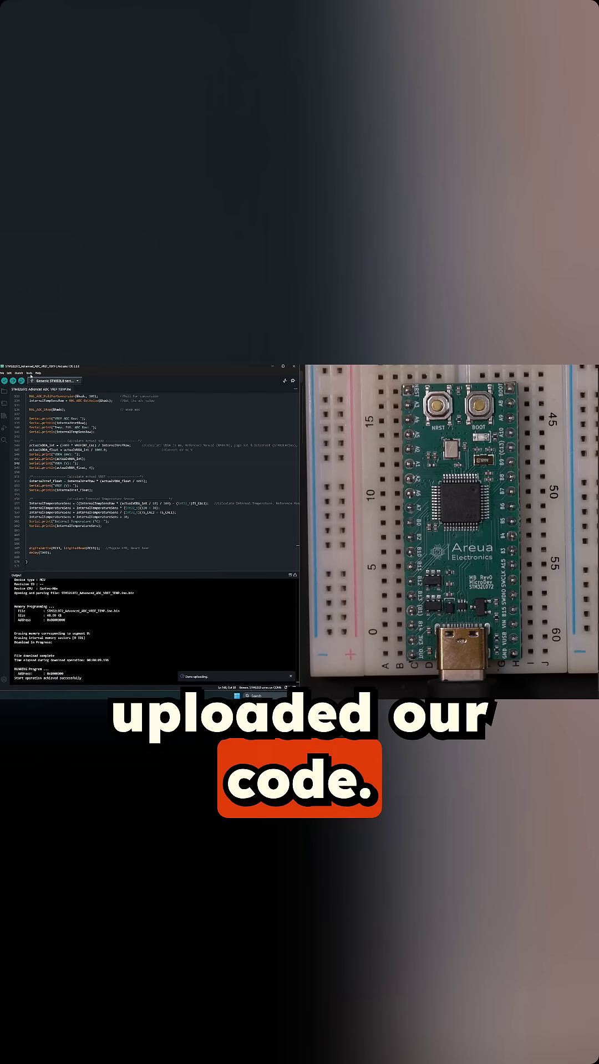
{"action": "left_click", "coordinate": [30, 372]}
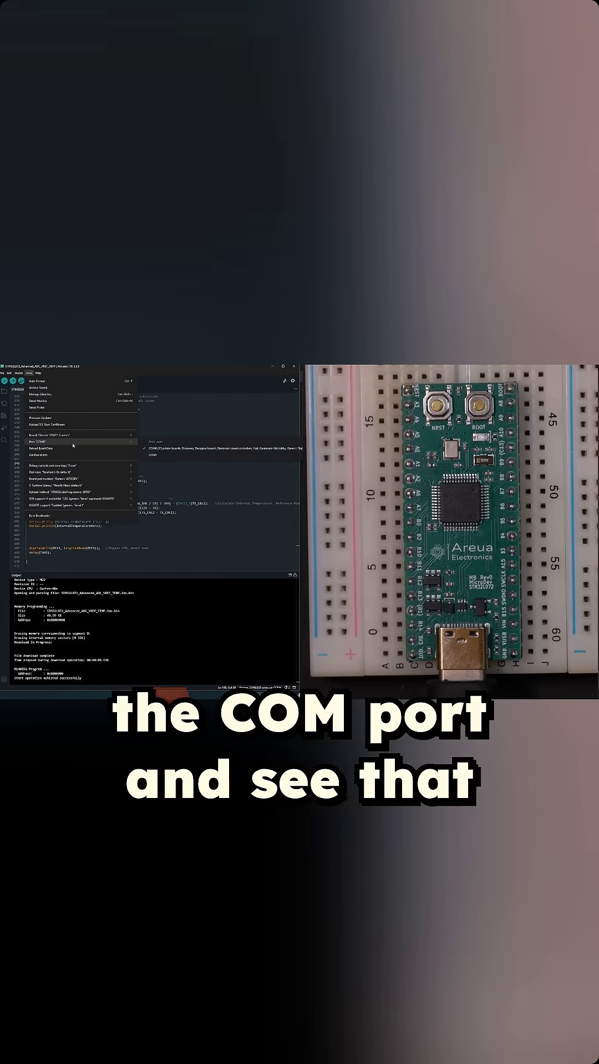